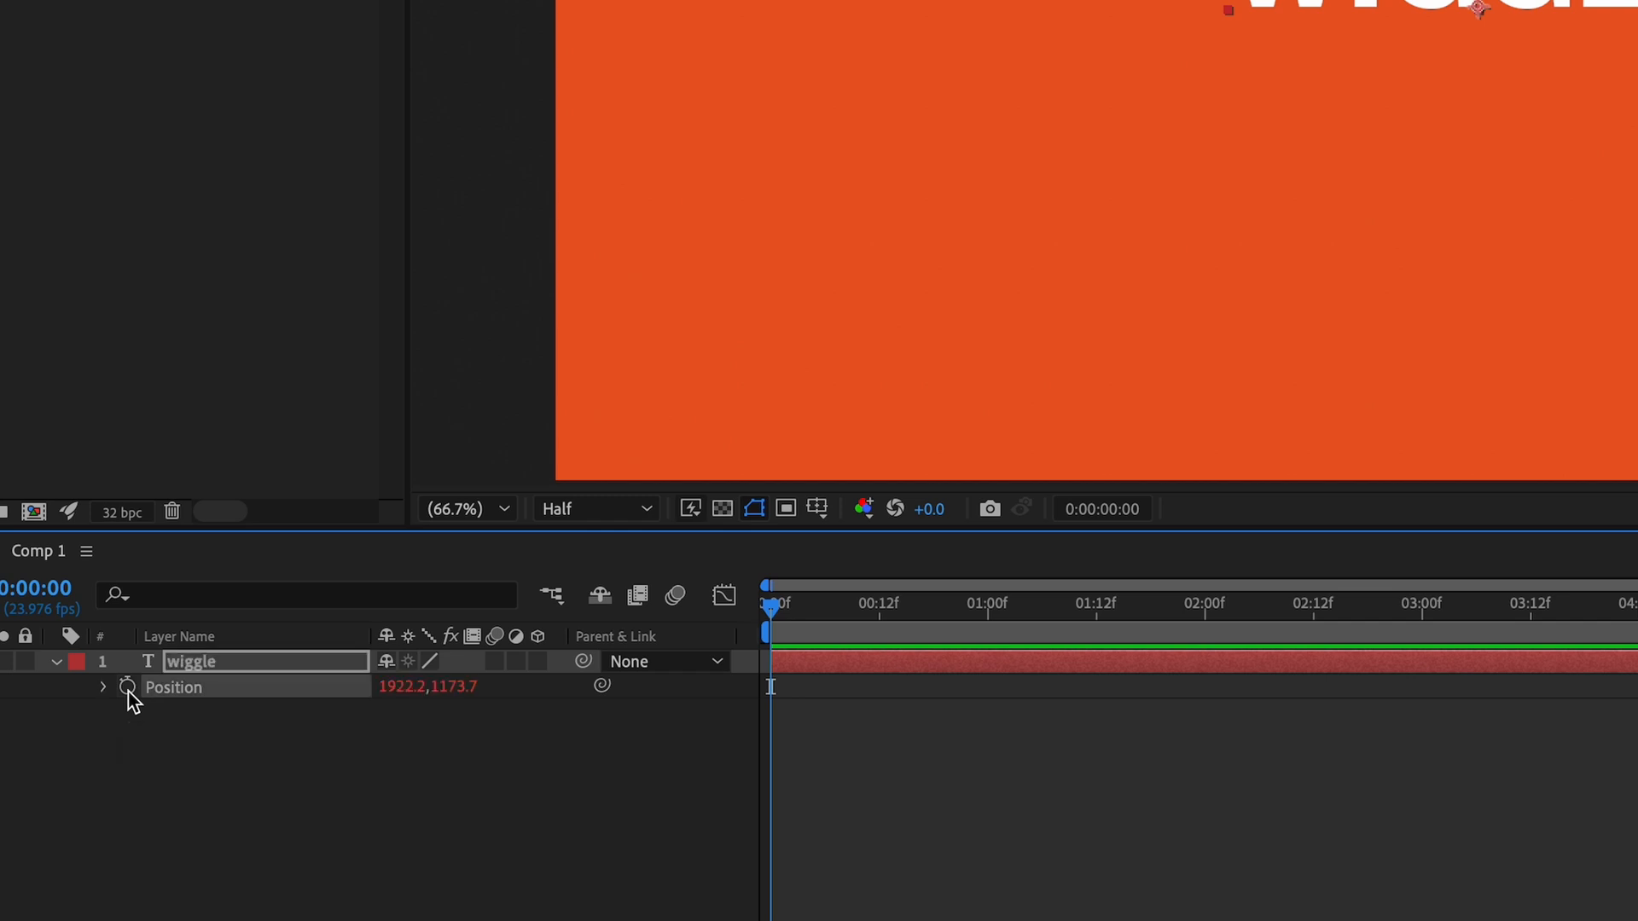
Step: Add an expression to the wiggle layer's Position property, defaulting to transform.position
{"action": "left_click", "coordinate": [128, 686]}
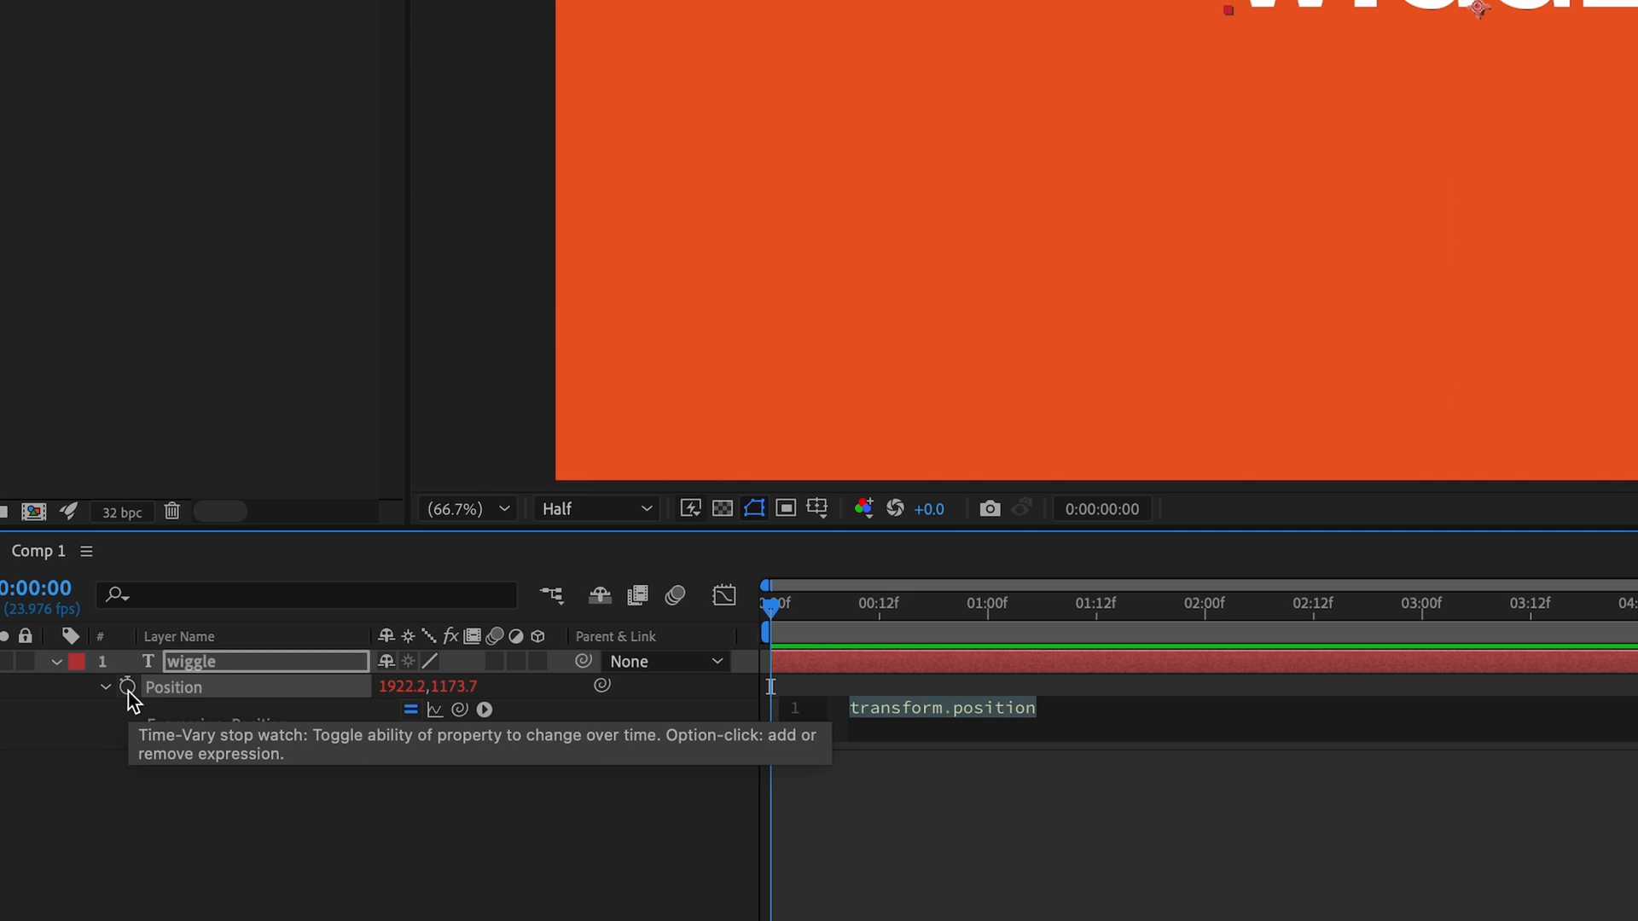
Step: Set the Position expression to wiggle(4,10) and show its curves in the Graph Editor
{"action": "type", "text": "wiggle"}
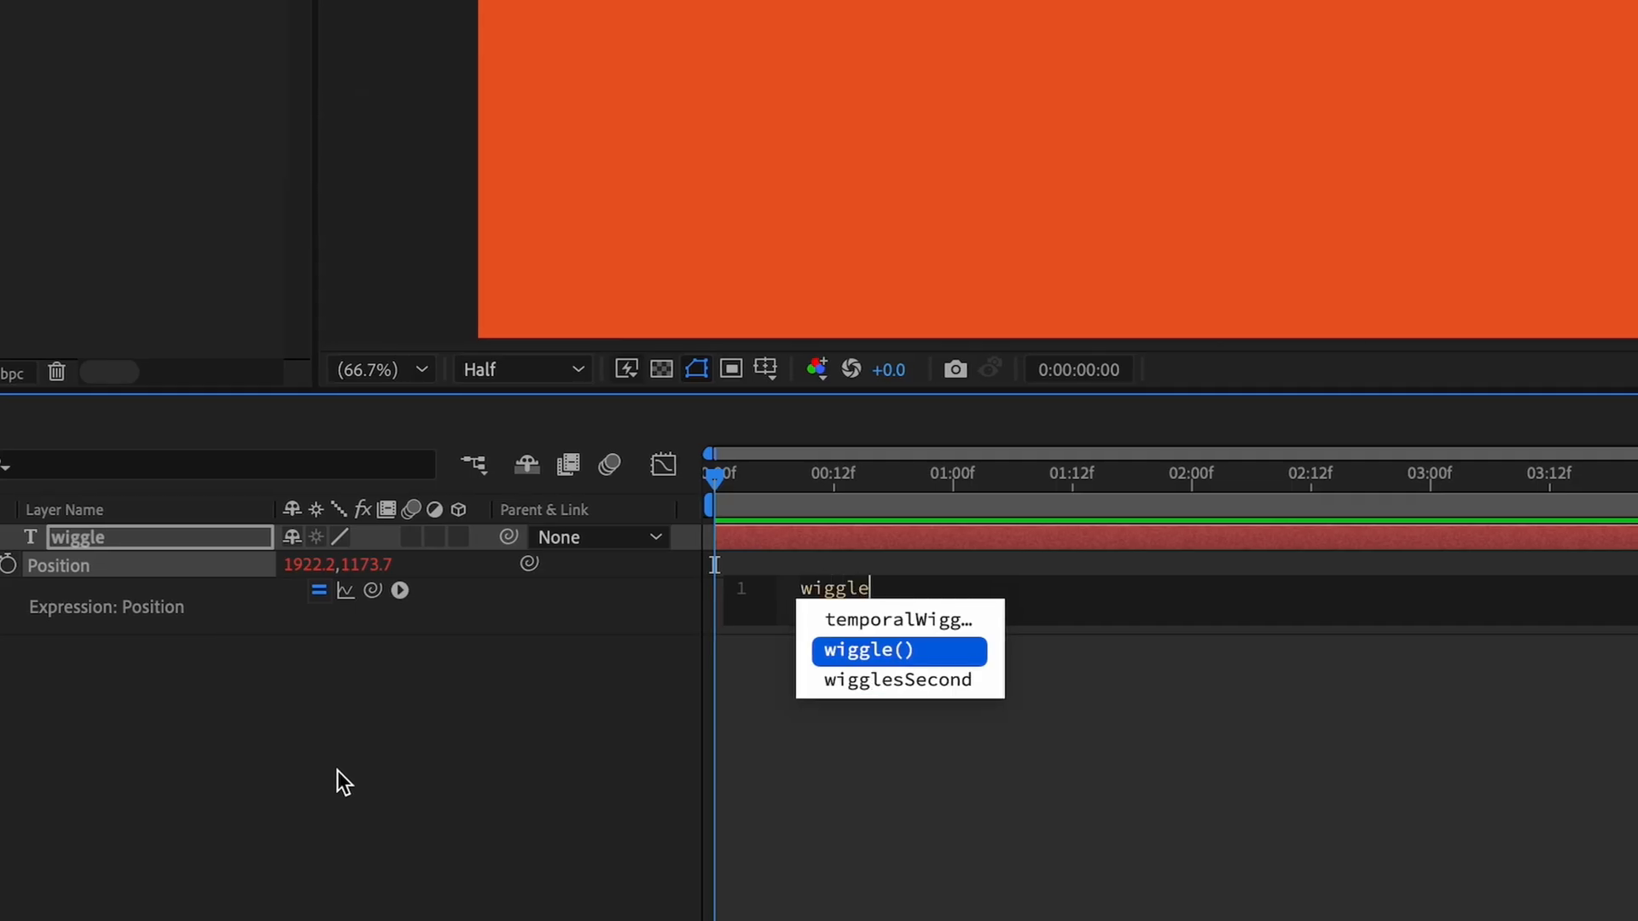
{"action": "type", "text": "(4,10)"}
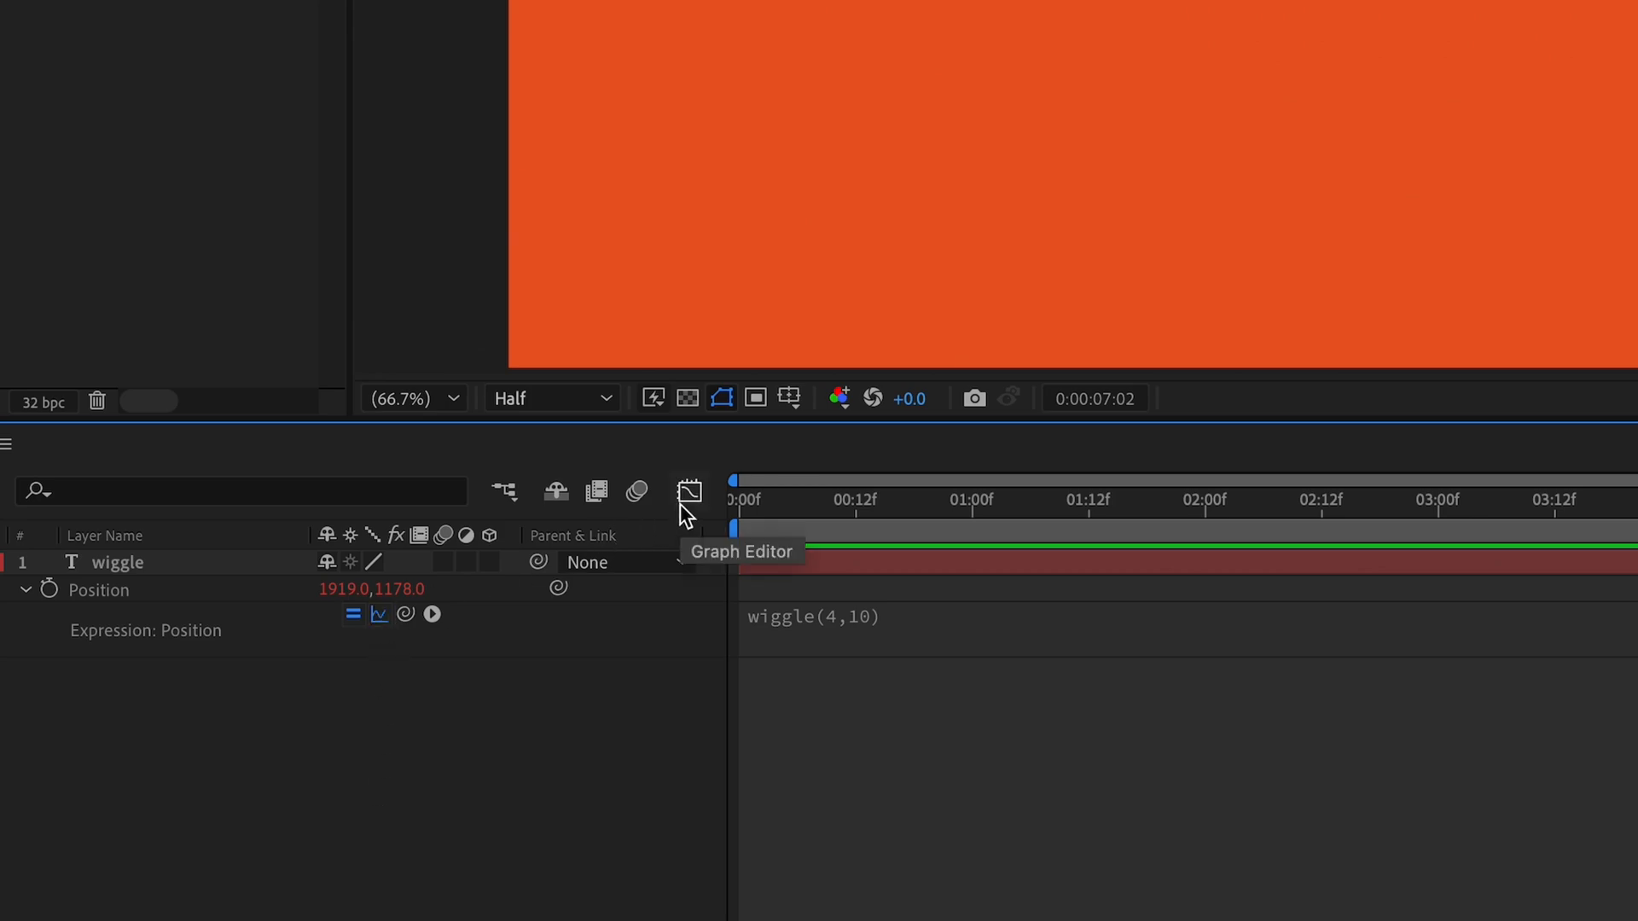
{"action": "left_click", "coordinate": [688, 492]}
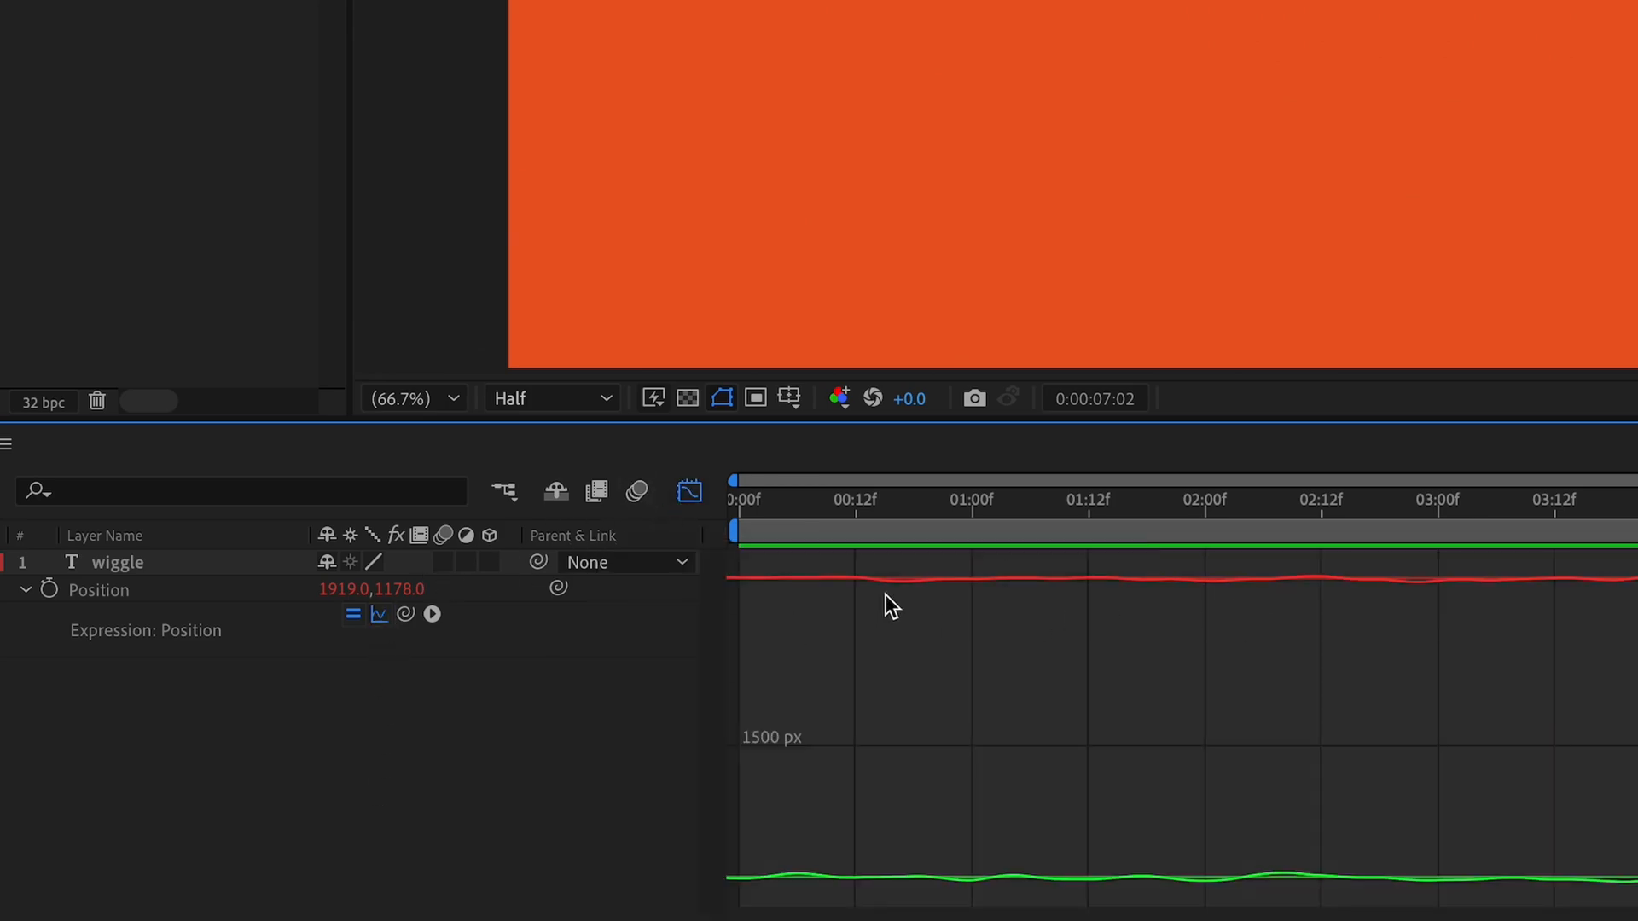